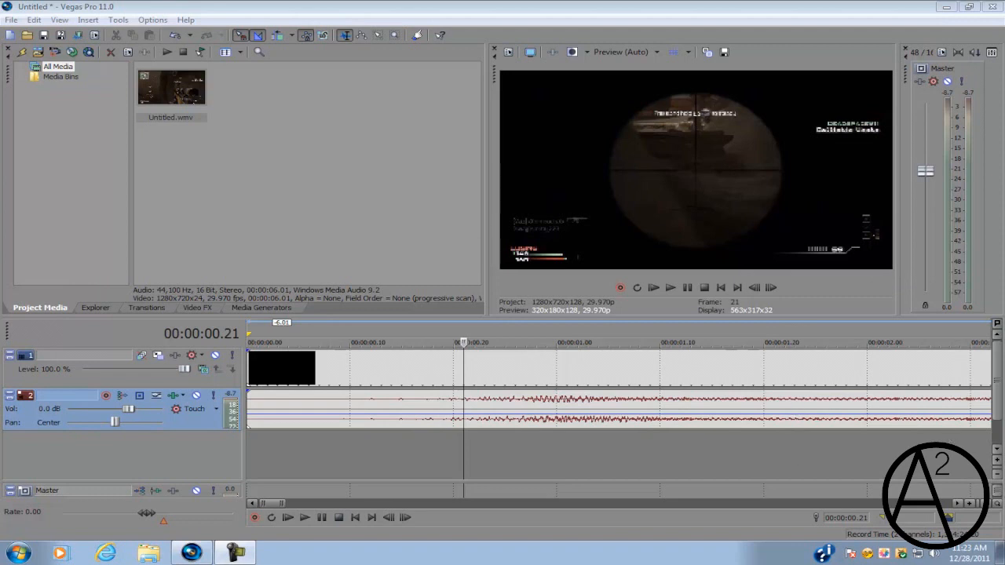
pyautogui.moveTo(462, 364)
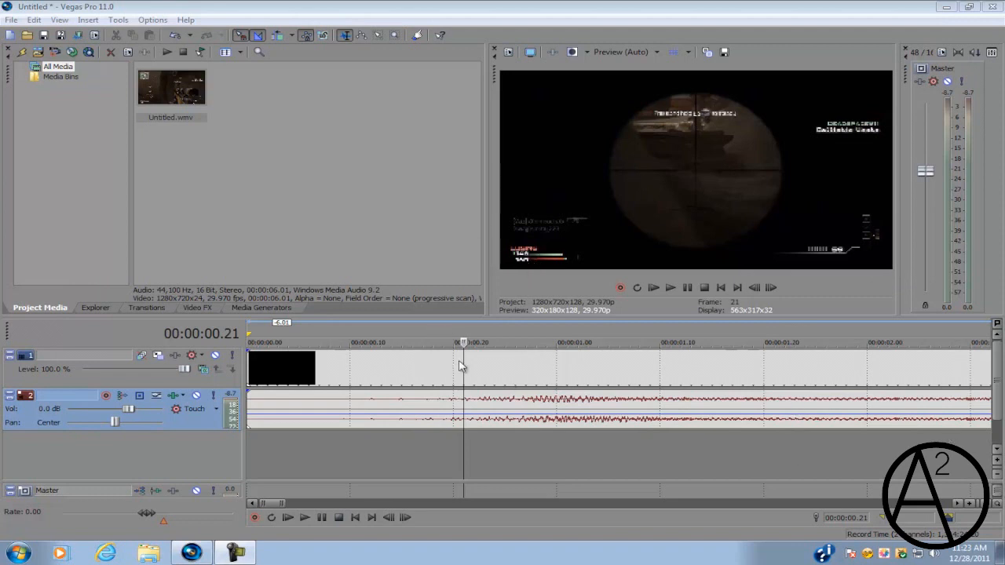
pyautogui.moveTo(453, 366)
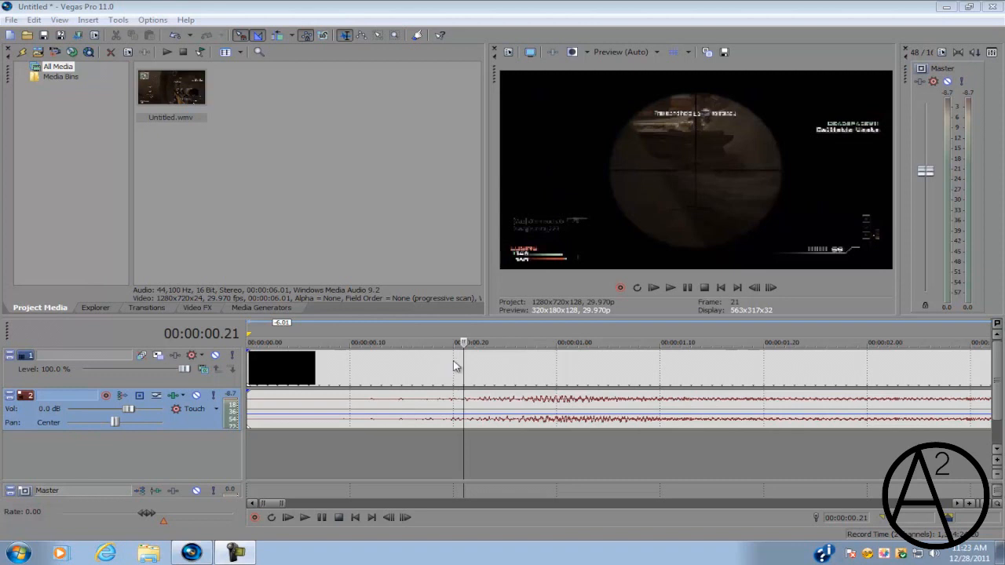
pyautogui.moveTo(635, 268)
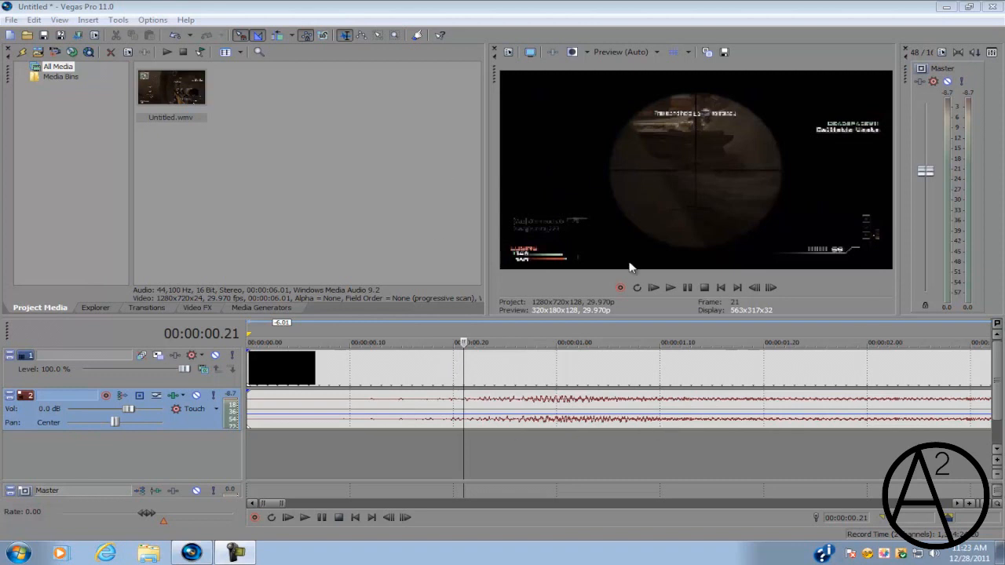
pyautogui.moveTo(459, 364)
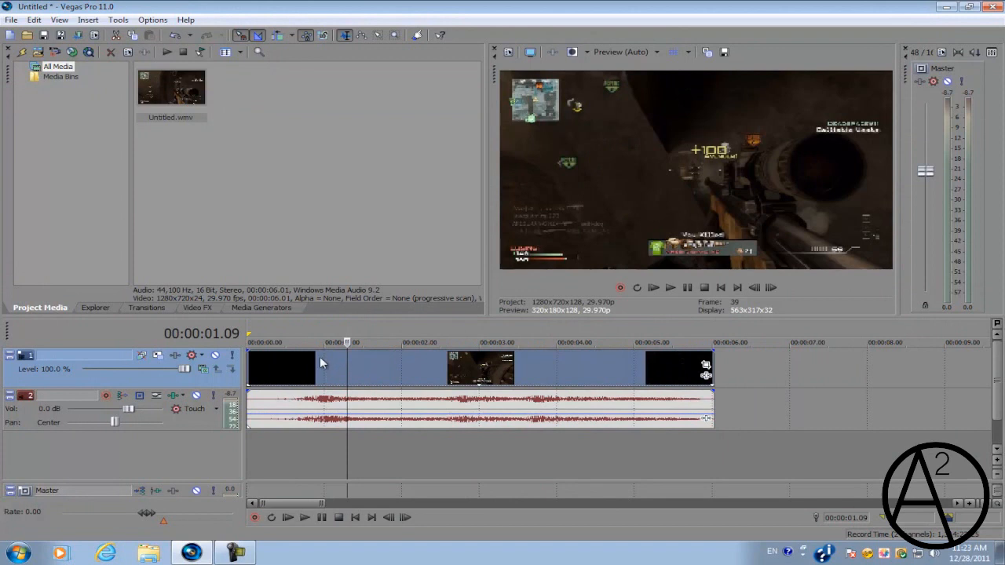
pyautogui.moveTo(154, 384)
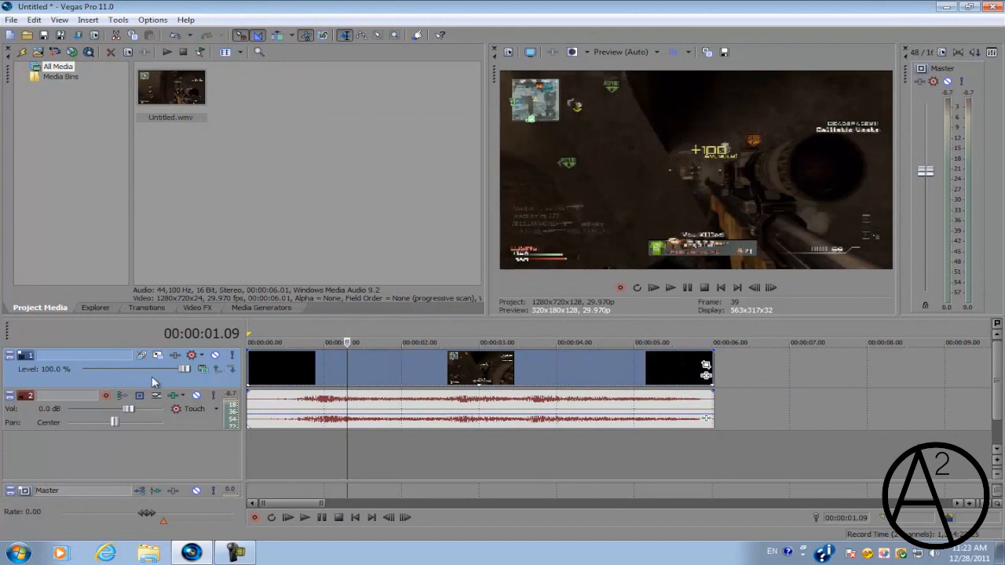
# Bring up the video track header's command list to reach Duplicate Track
pyautogui.rightClick(141, 369)
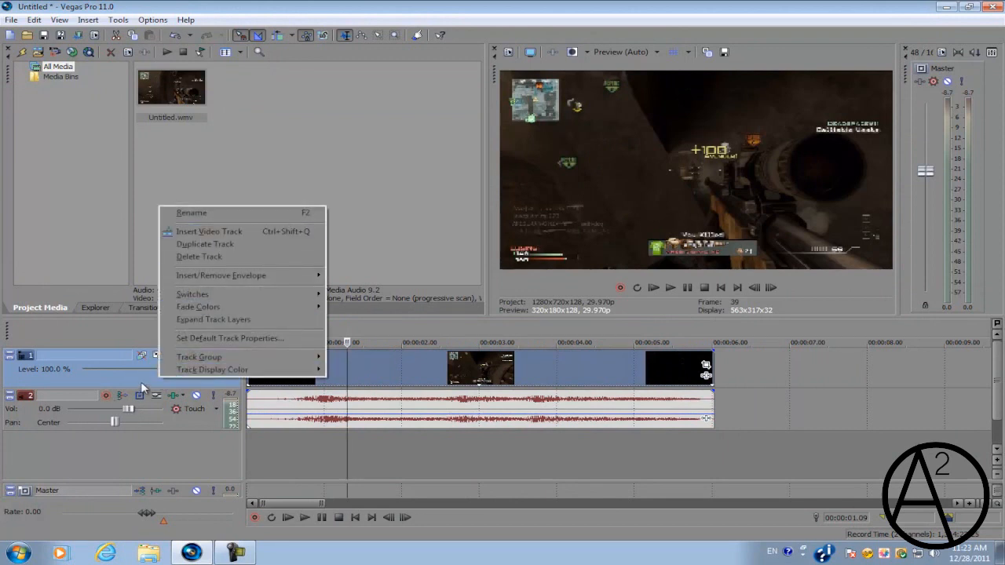
pyautogui.moveTo(239, 257)
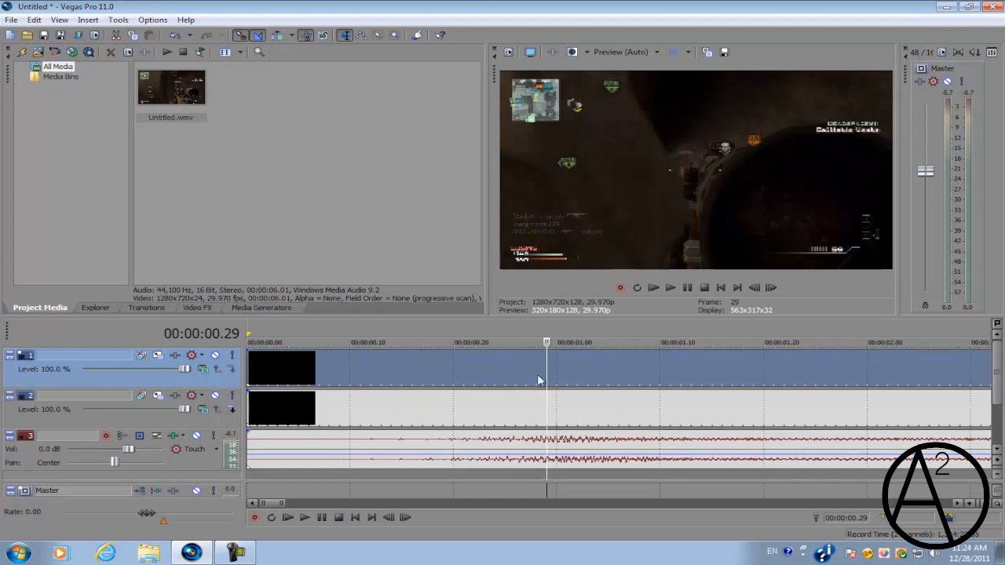
pyautogui.moveTo(659, 427)
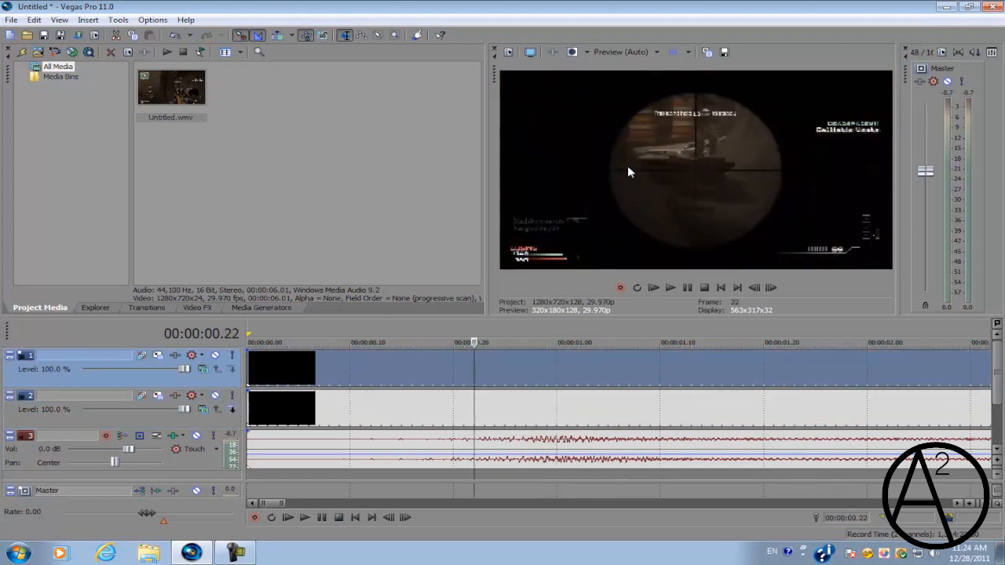
pyautogui.moveTo(744, 147)
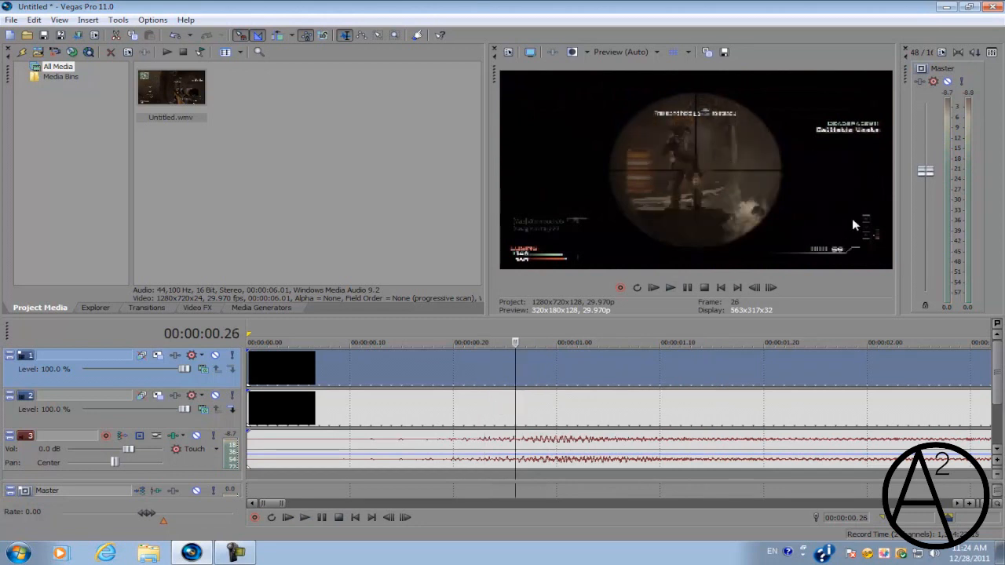
pyautogui.moveTo(532, 383)
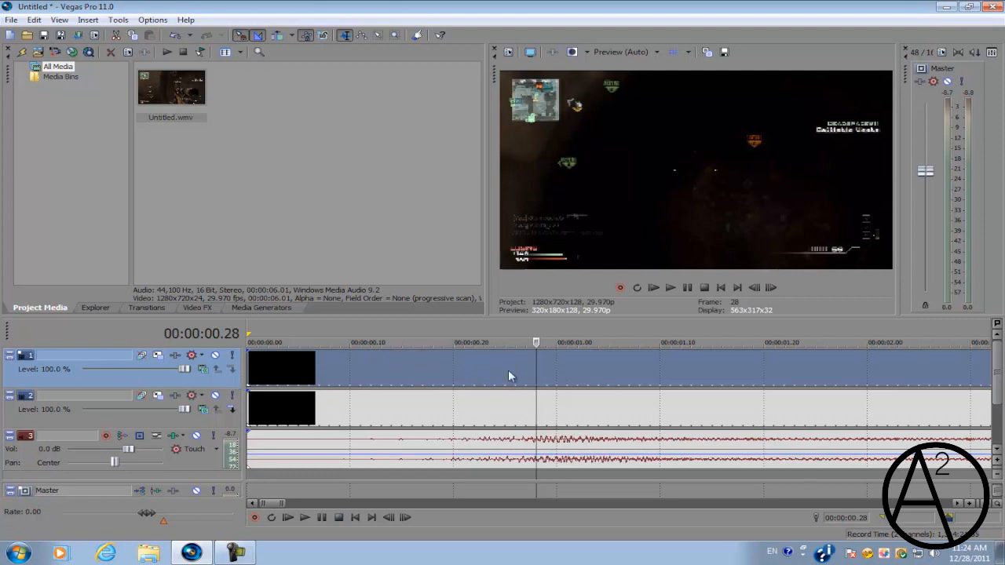
pyautogui.moveTo(503, 374)
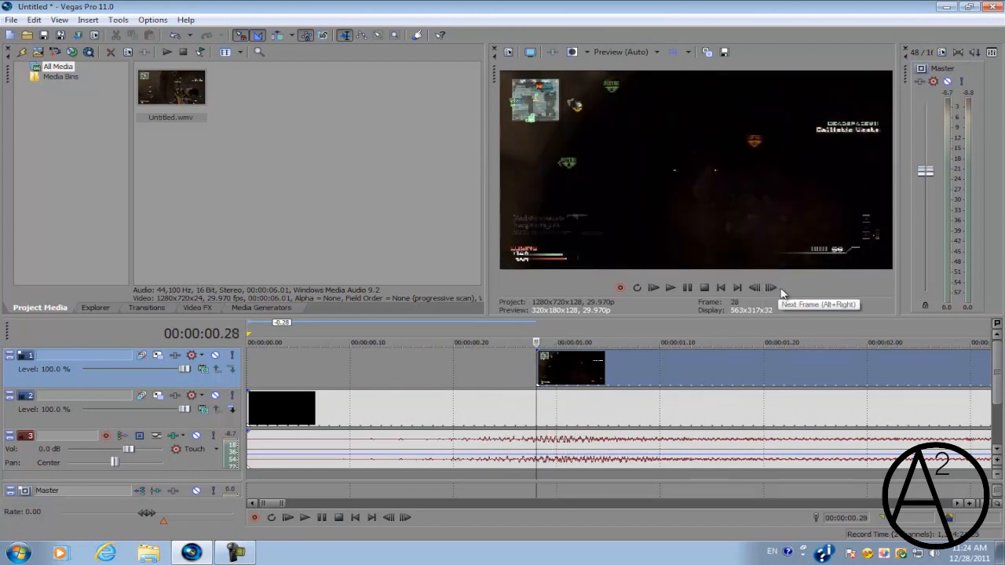
pyautogui.moveTo(745, 186)
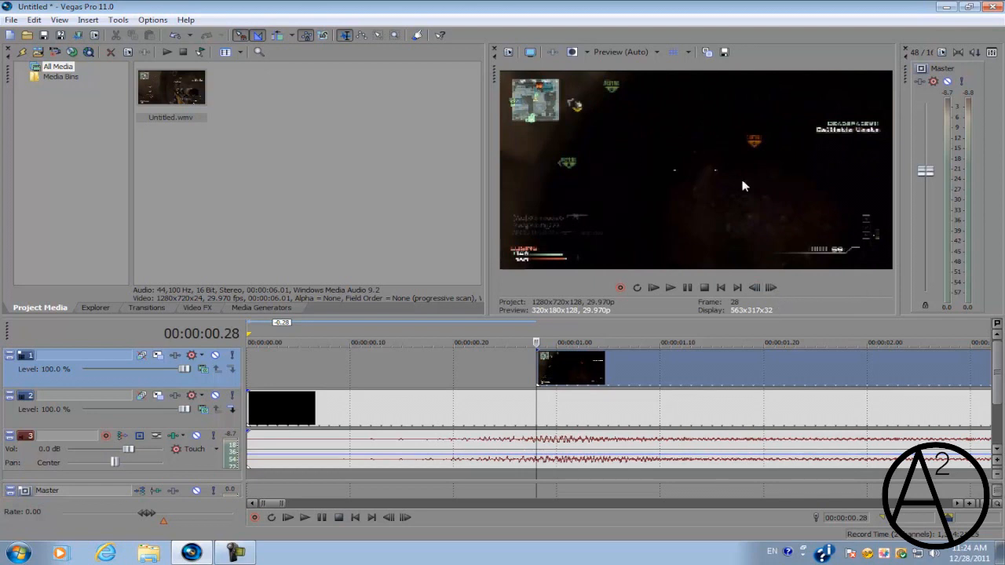
pyautogui.moveTo(771, 287)
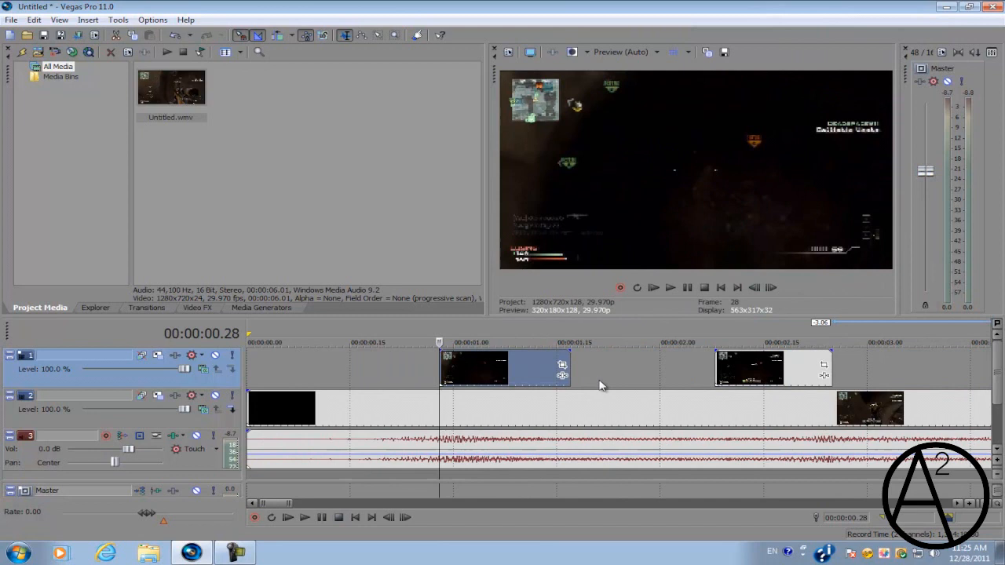
pyautogui.moveTo(573, 352)
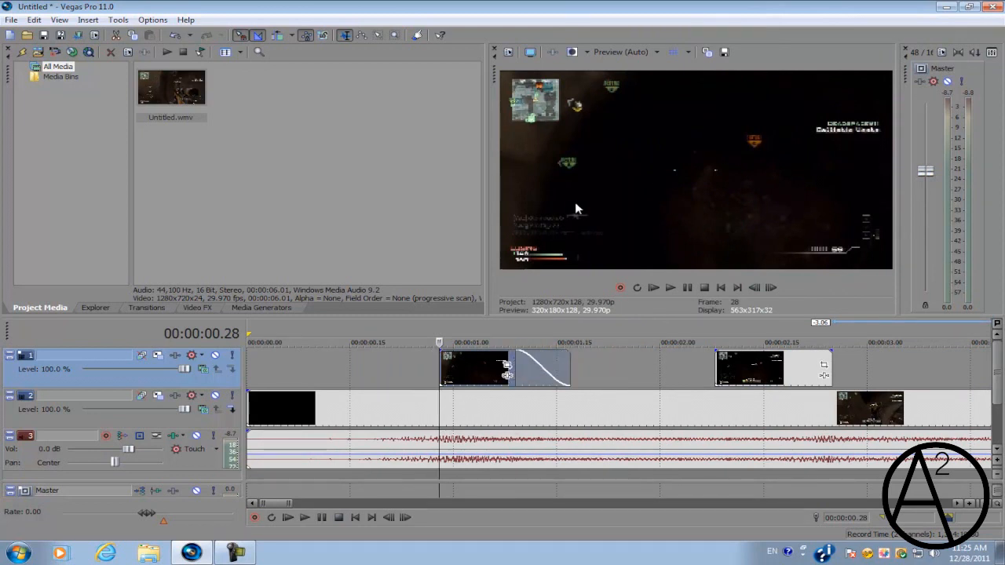
pyautogui.moveTo(407, 63)
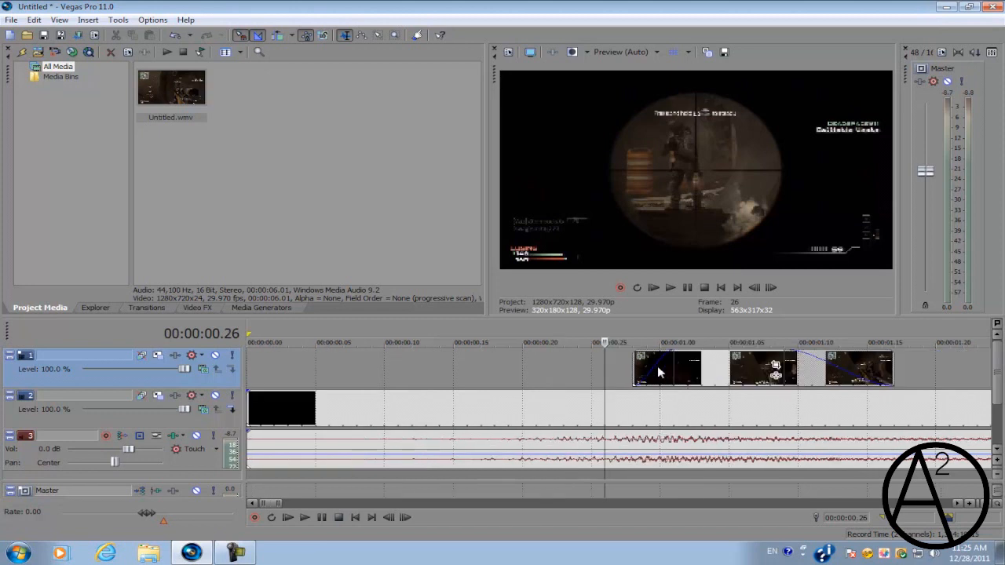
pyautogui.moveTo(782, 364)
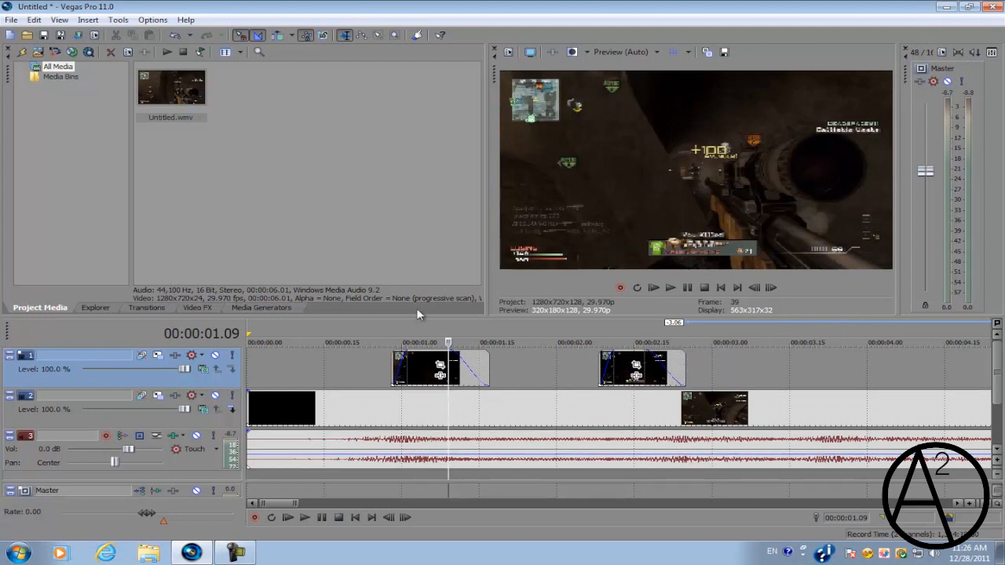
pyautogui.moveTo(327, 384)
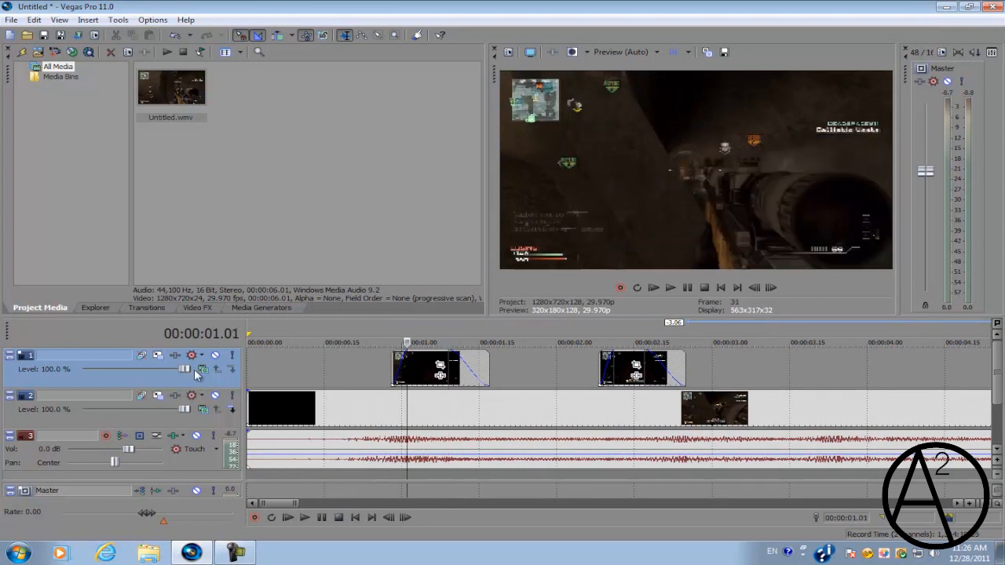
# Shape the fade-in envelope at the start of the first short top-track event
pyautogui.click(195, 369)
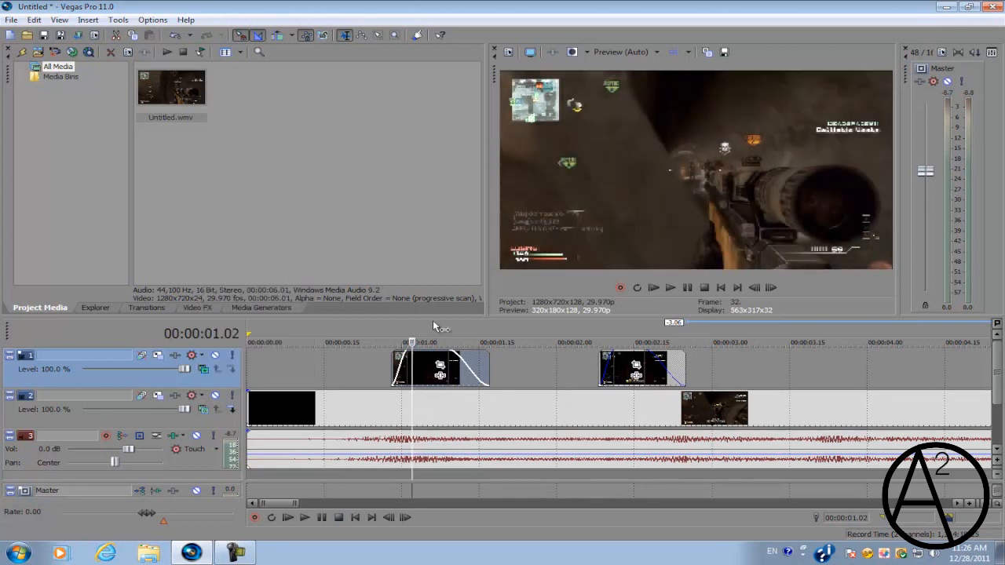
pyautogui.moveTo(644, 165)
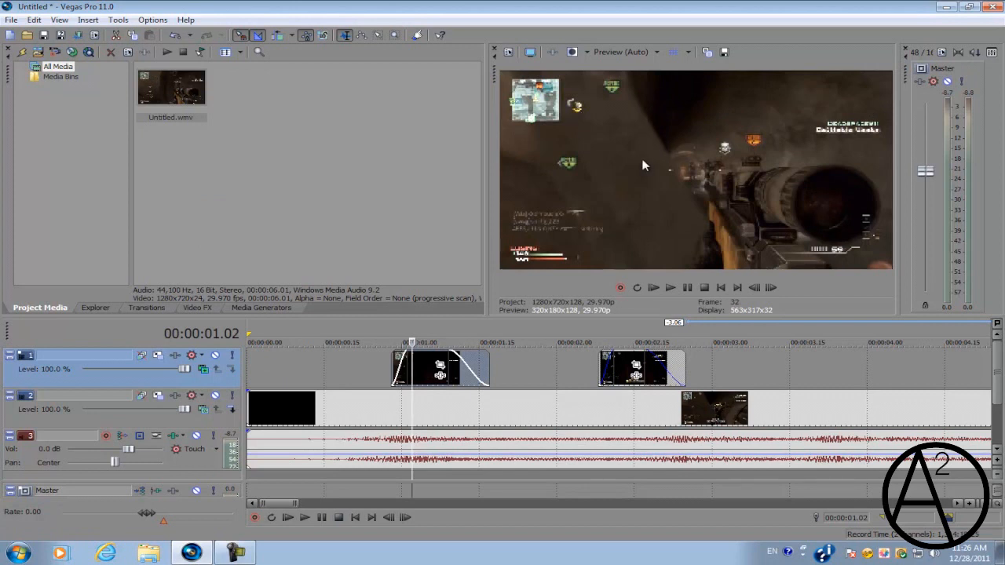
pyautogui.moveTo(610, 94)
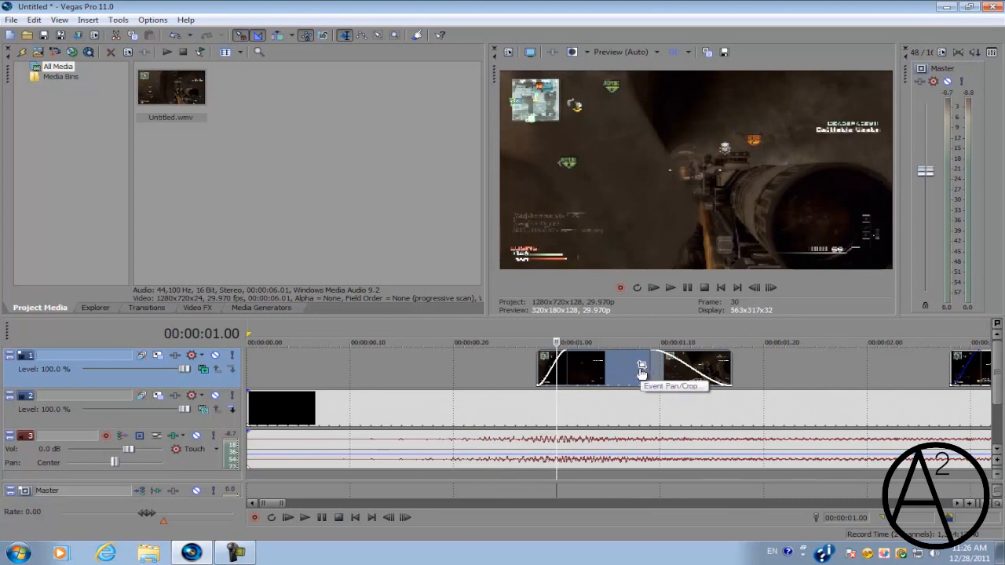
# Show the Event Pan/Crop window for the first short top-track event
pyautogui.click(640, 366)
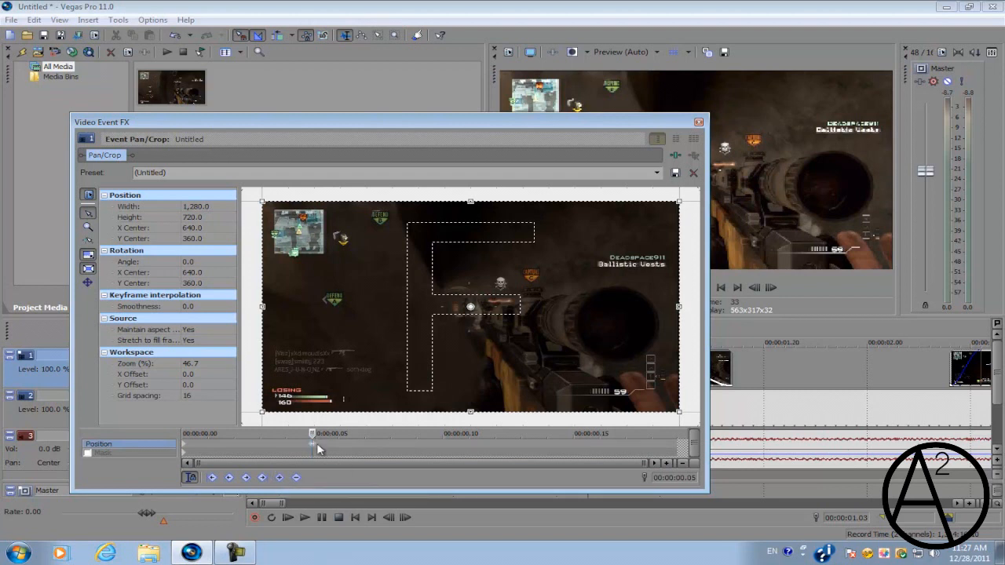
pyautogui.rightClick(313, 434)
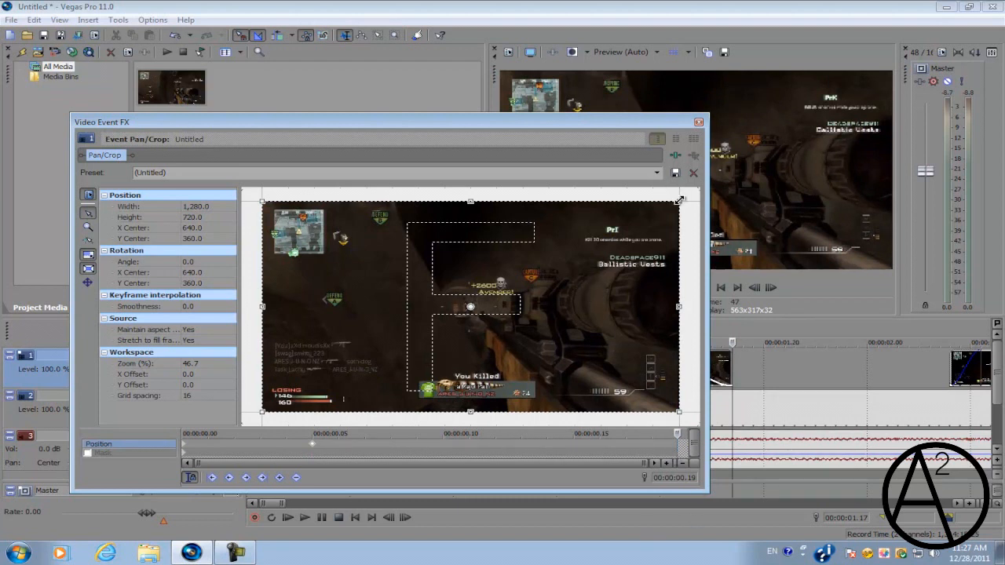
# Drag the crop frame corner inward so the framing zooms toward the scope centre
pyautogui.moveTo(679, 201); pyautogui.dragTo(628, 232)
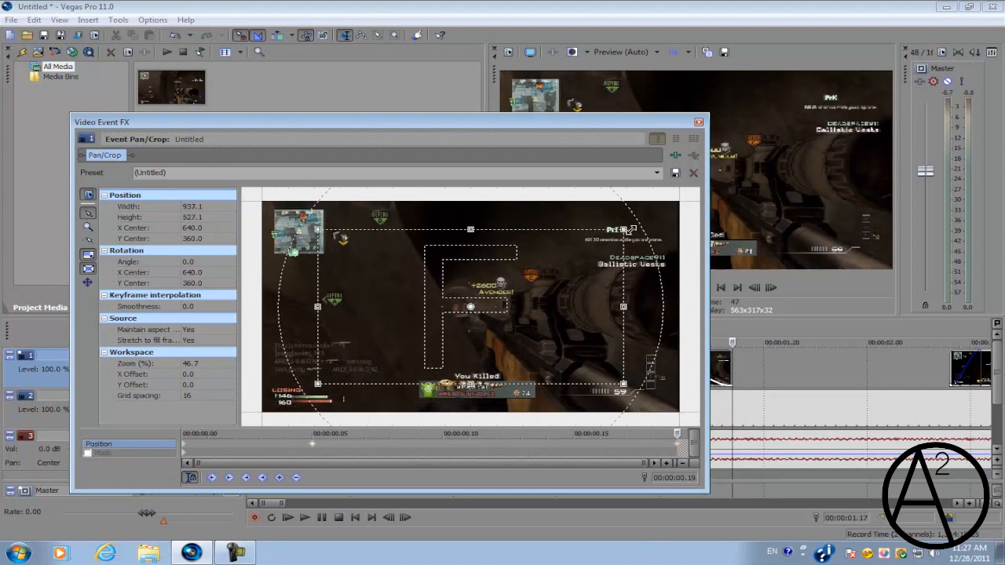
pyautogui.moveTo(622, 229); pyautogui.dragTo(487, 307)
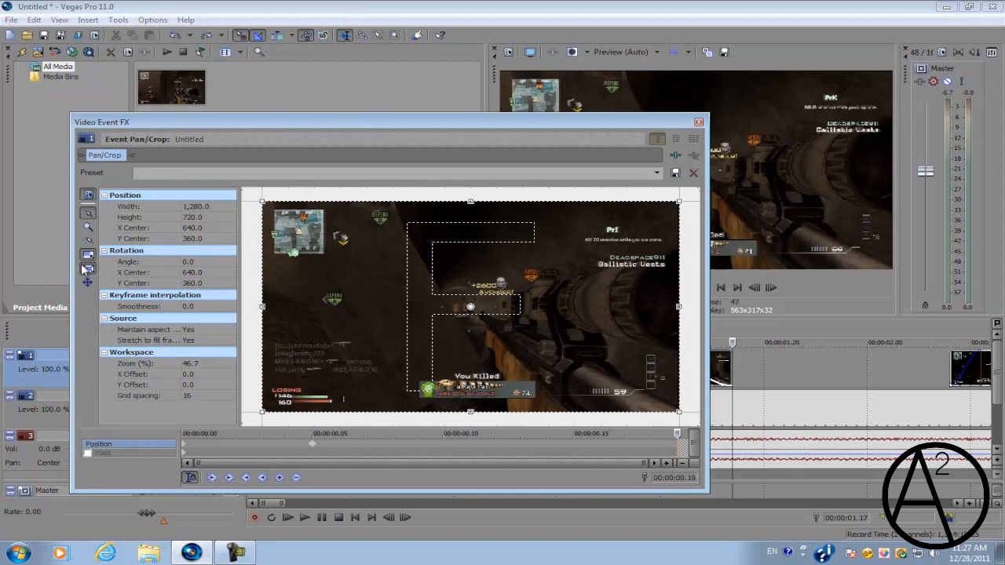
pyautogui.moveTo(87, 259)
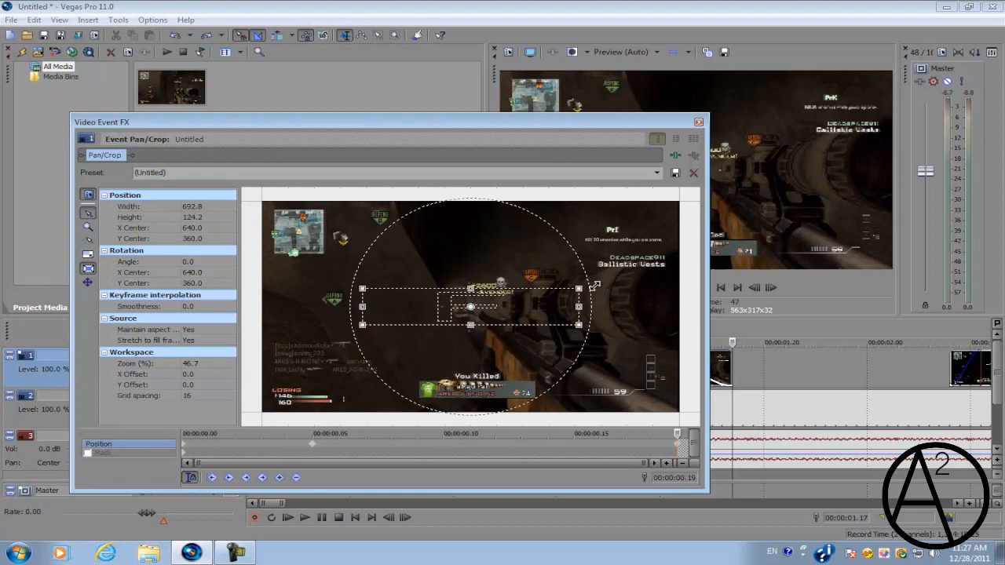
# Resize the crop frame by its corners until it is about 474 by 267 around the scope centre
pyautogui.moveTo(580, 289); pyautogui.dragTo(566, 223)
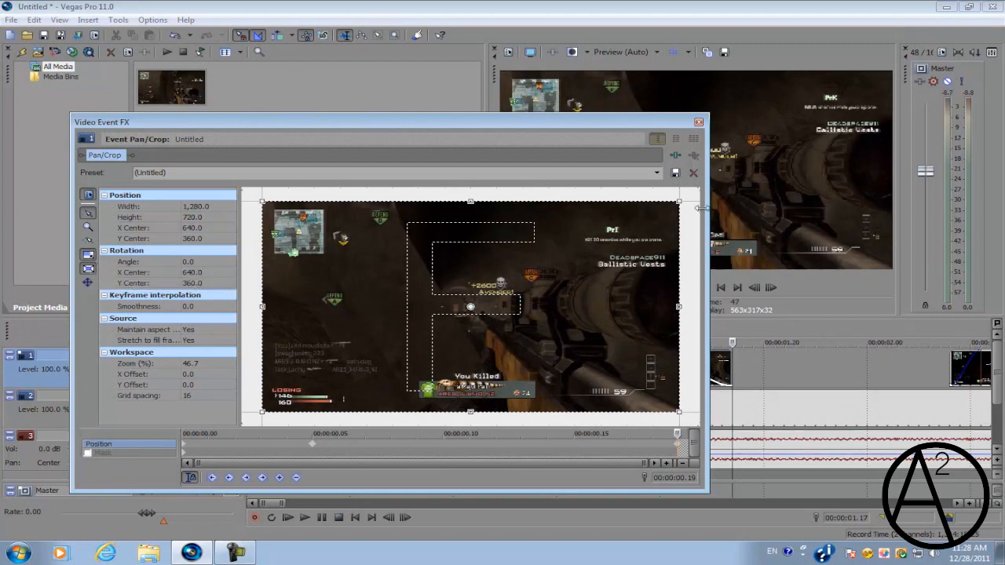
pyautogui.moveTo(680, 201)
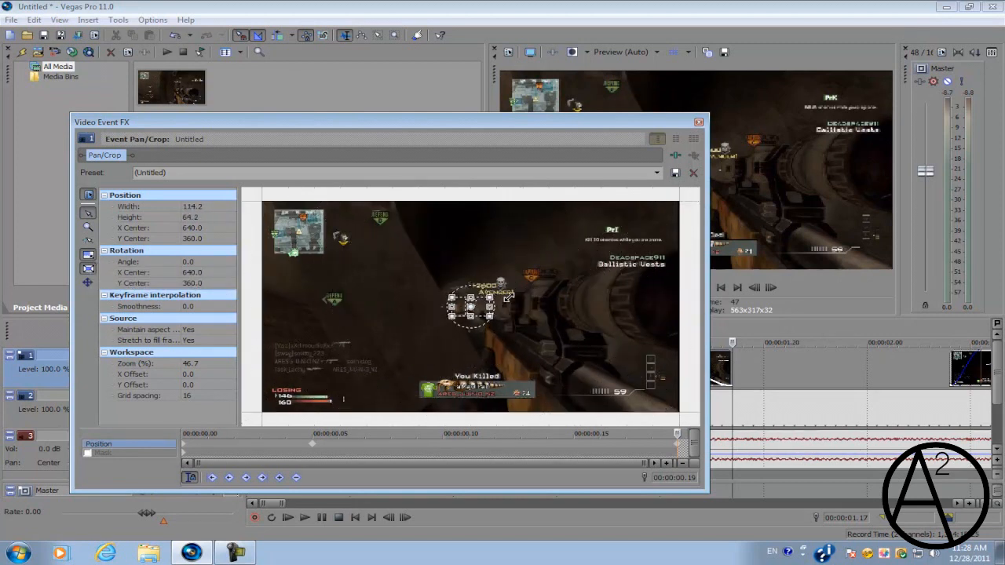
pyautogui.moveTo(506, 297); pyautogui.dragTo(550, 259)
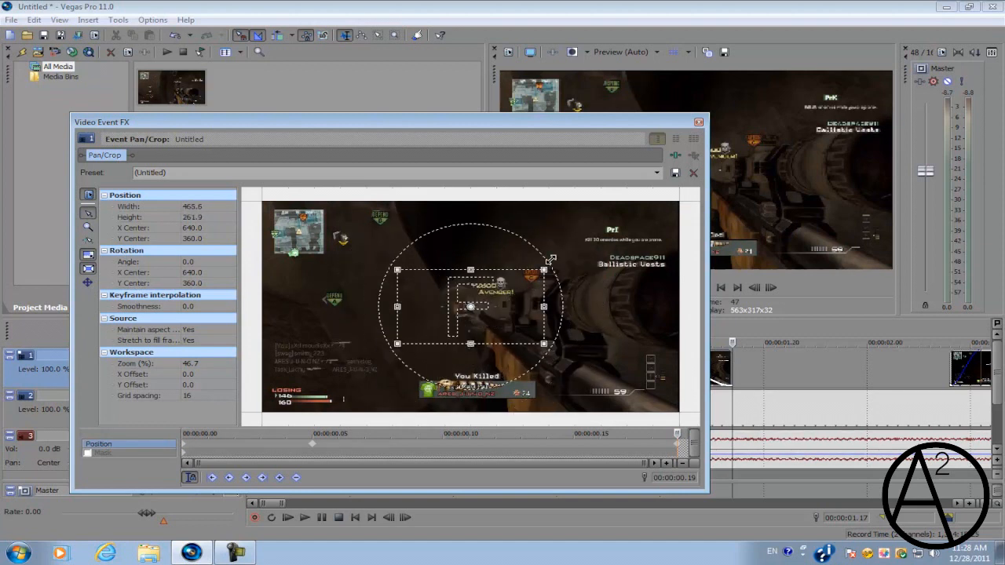
pyautogui.moveTo(553, 259); pyautogui.dragTo(565, 254)
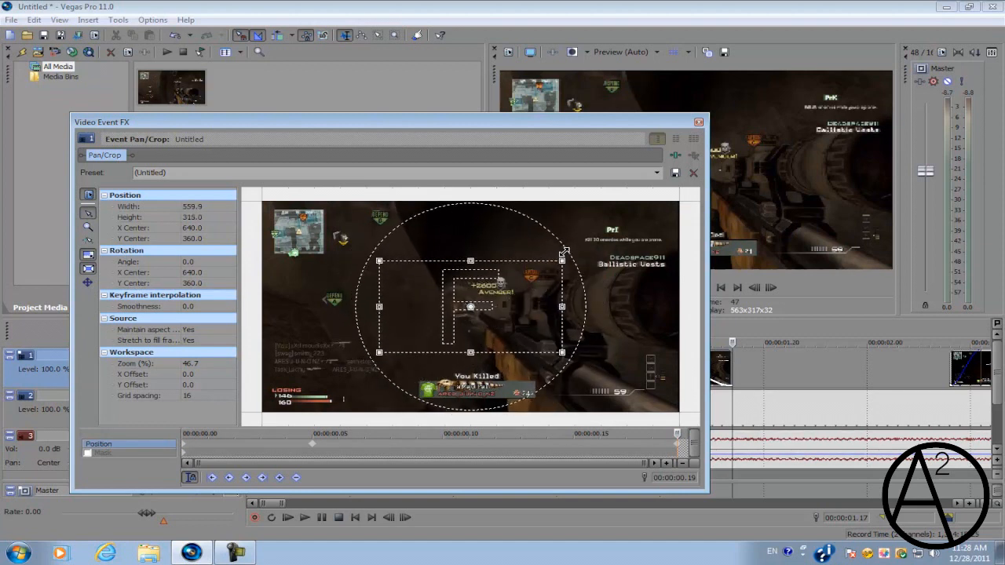
pyautogui.moveTo(563, 252); pyautogui.dragTo(550, 261)
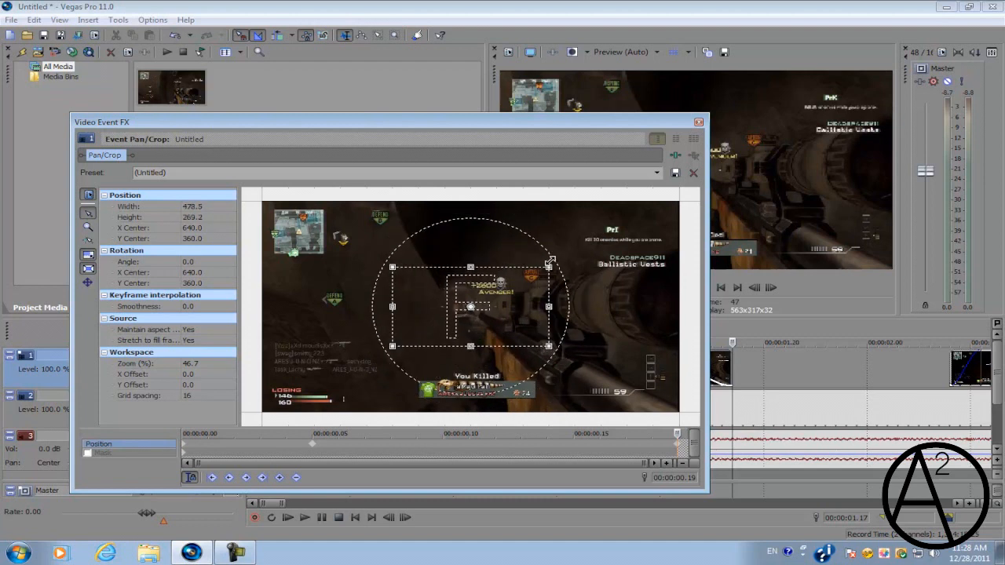
pyautogui.moveTo(552, 261); pyautogui.dragTo(550, 267)
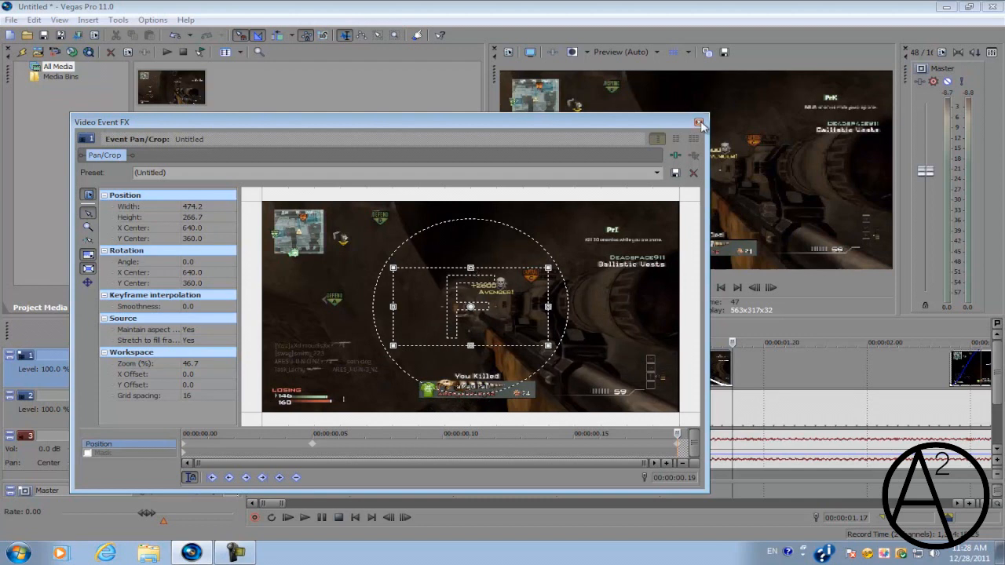
# Close Pan/Crop and play the edited section back in a loop in the preview
pyautogui.click(698, 122)
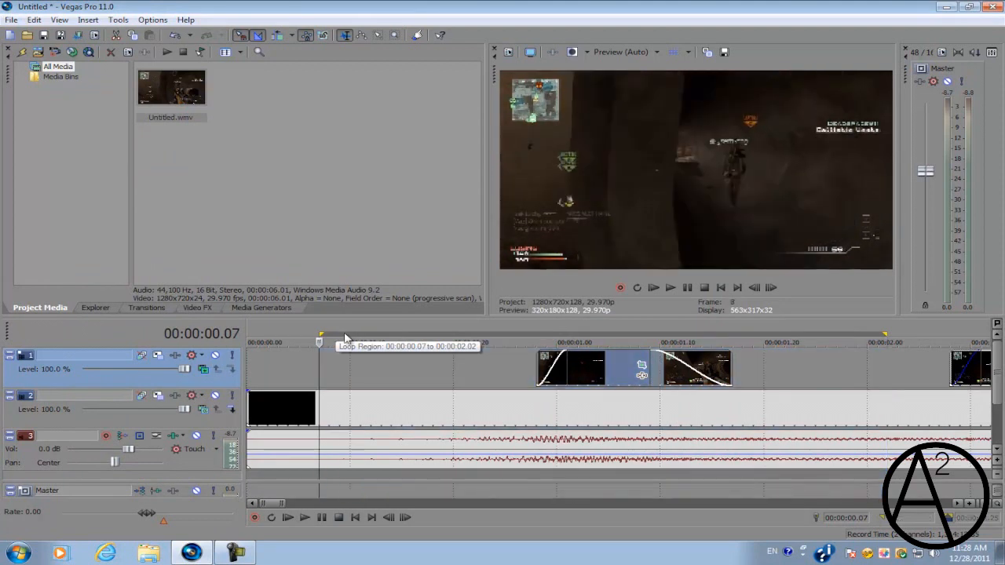
pyautogui.click(305, 516)
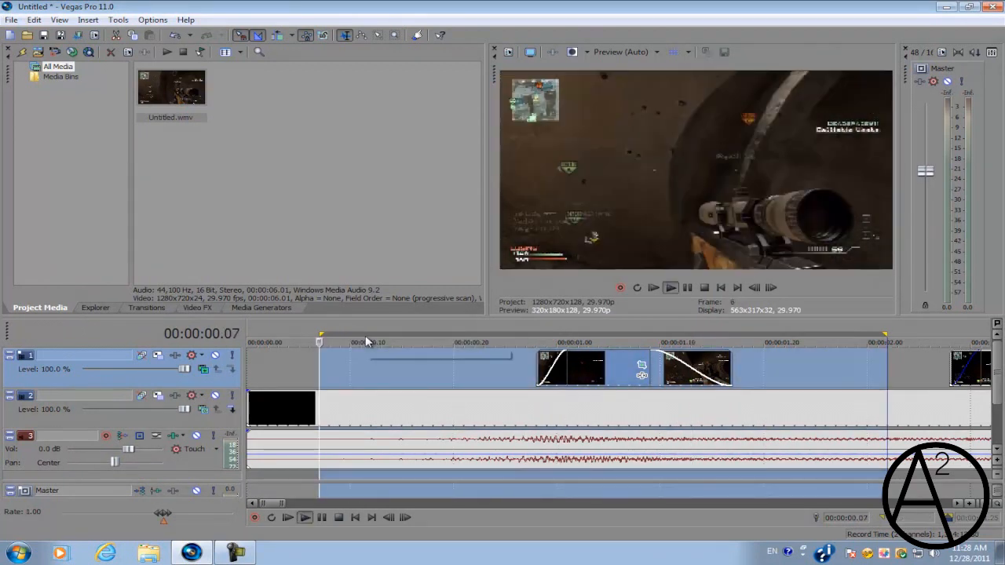